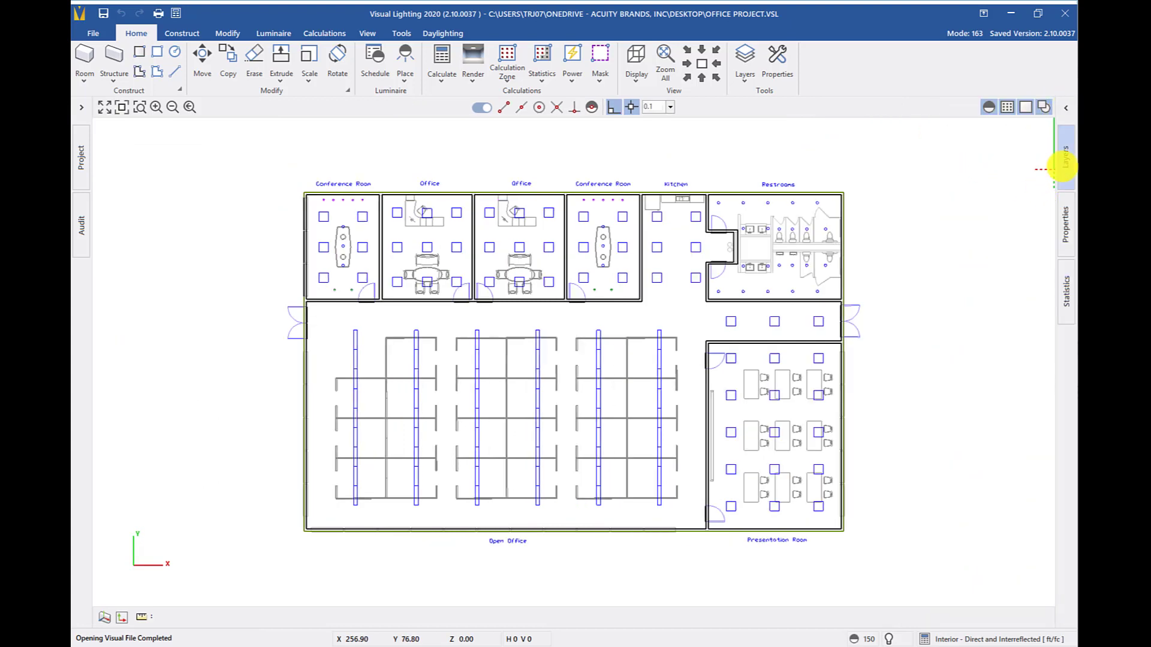
- Expand the collapsed Layers sidebar beside the office plan and show the Construct ribbon tools
{"action": "left_click", "coordinate": [1063, 164]}
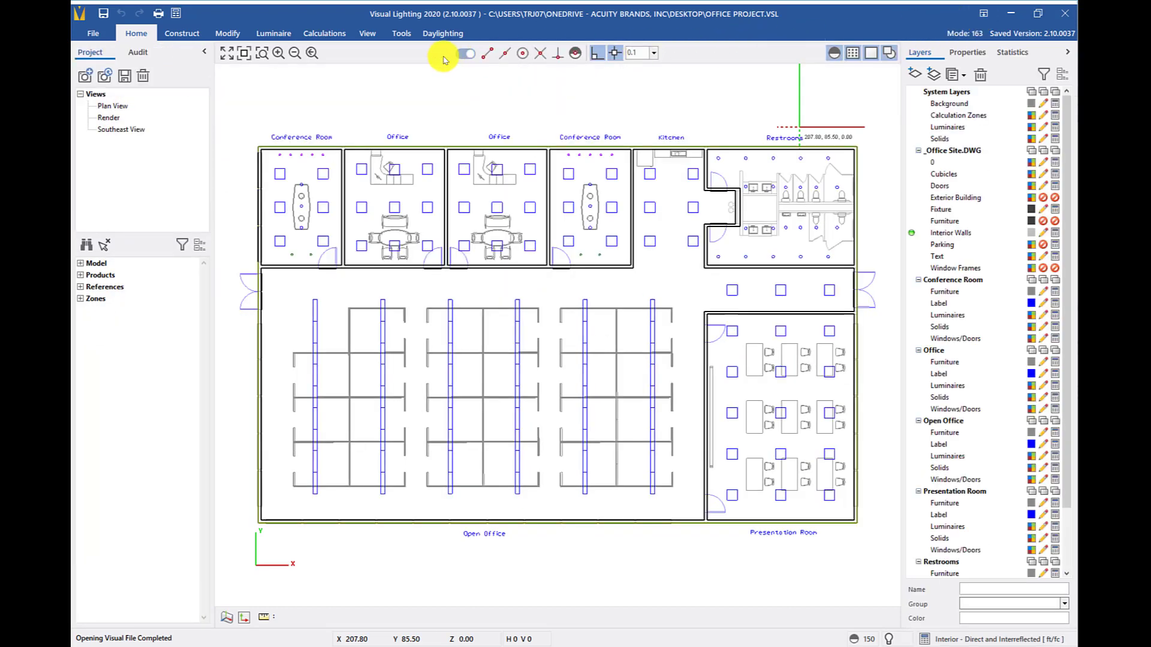
{"action": "left_click", "coordinate": [181, 33]}
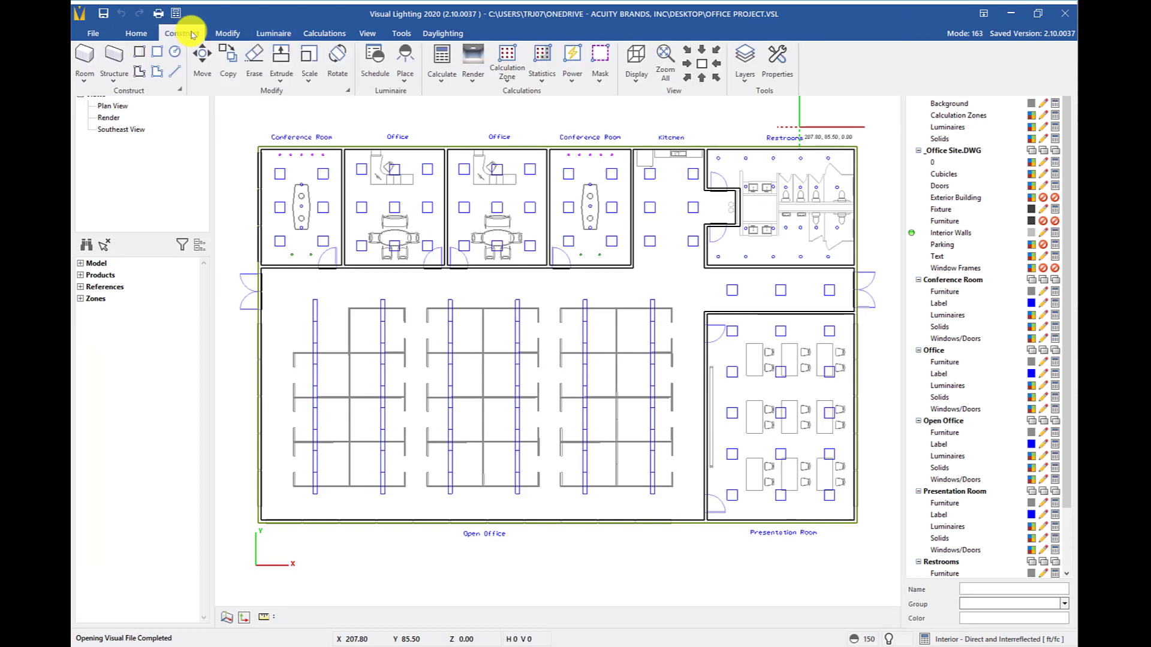
{"action": "left_click", "coordinate": [181, 33]}
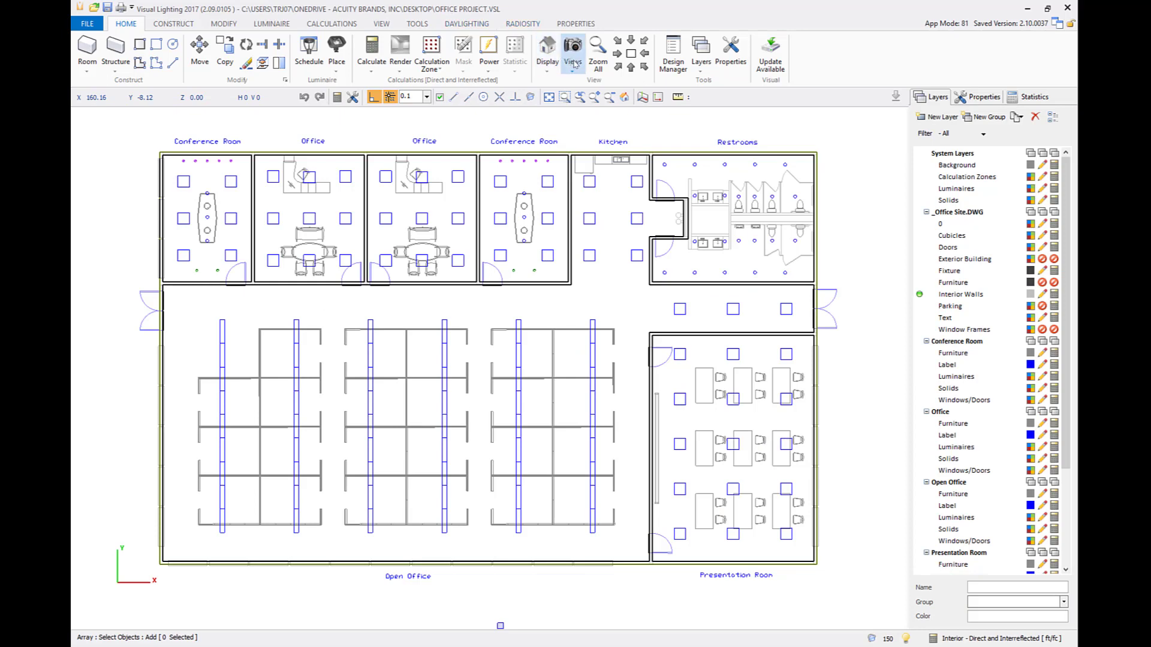
- In 2017, open the Views dropdown and point to Design Manager
{"action": "left_click", "coordinate": [573, 46]}
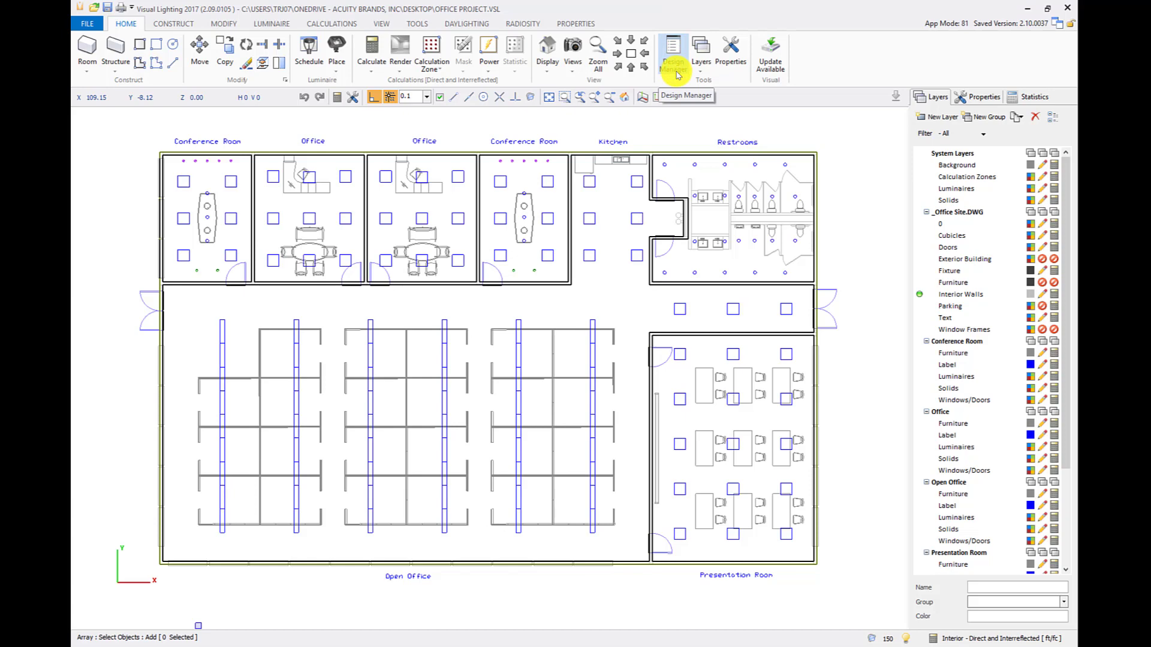
{"action": "left_click", "coordinate": [672, 51]}
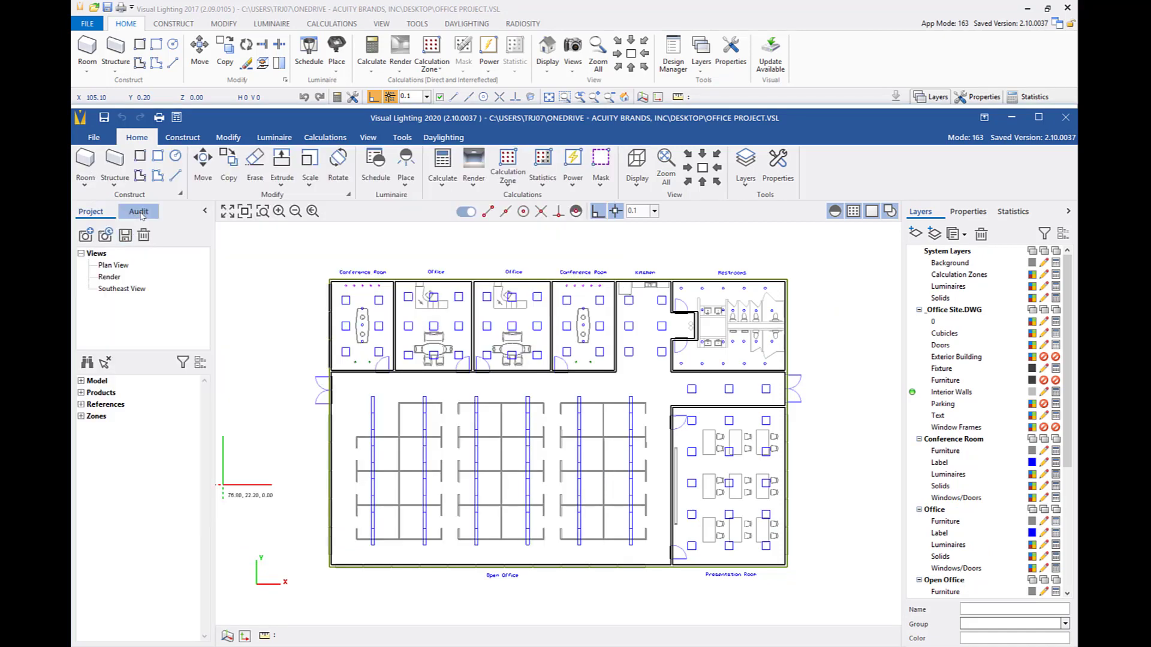
- Show the Audit panel in the 2020 window's sidebar
{"action": "left_click", "coordinate": [138, 211]}
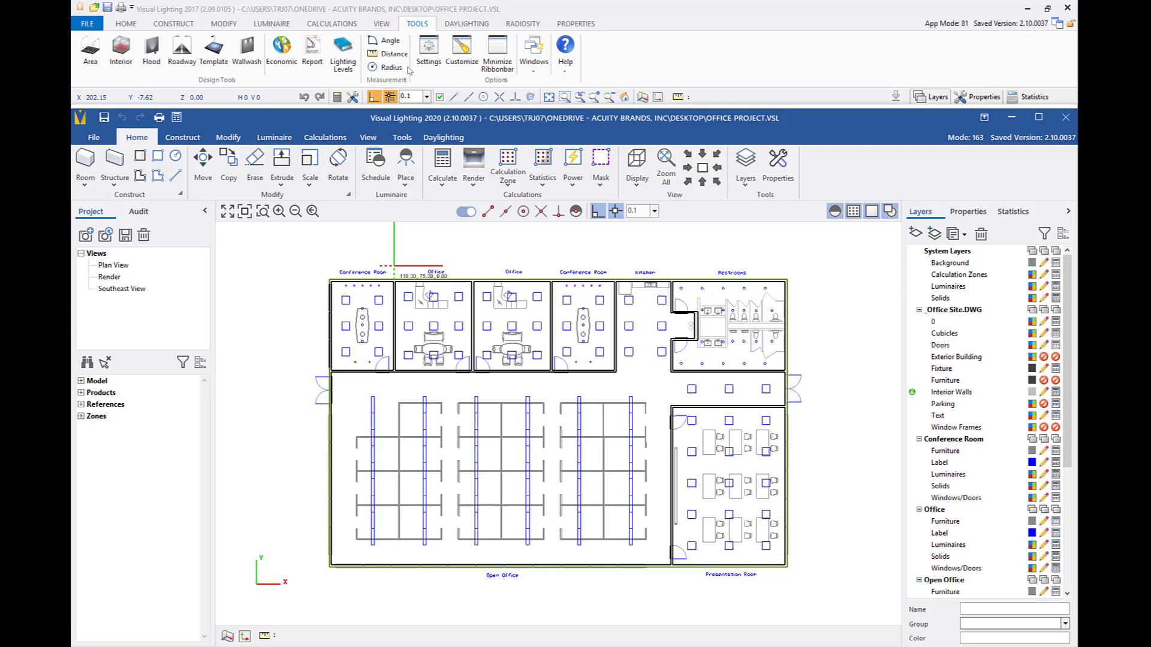
{"action": "mouse_move", "coordinate": [409, 70]}
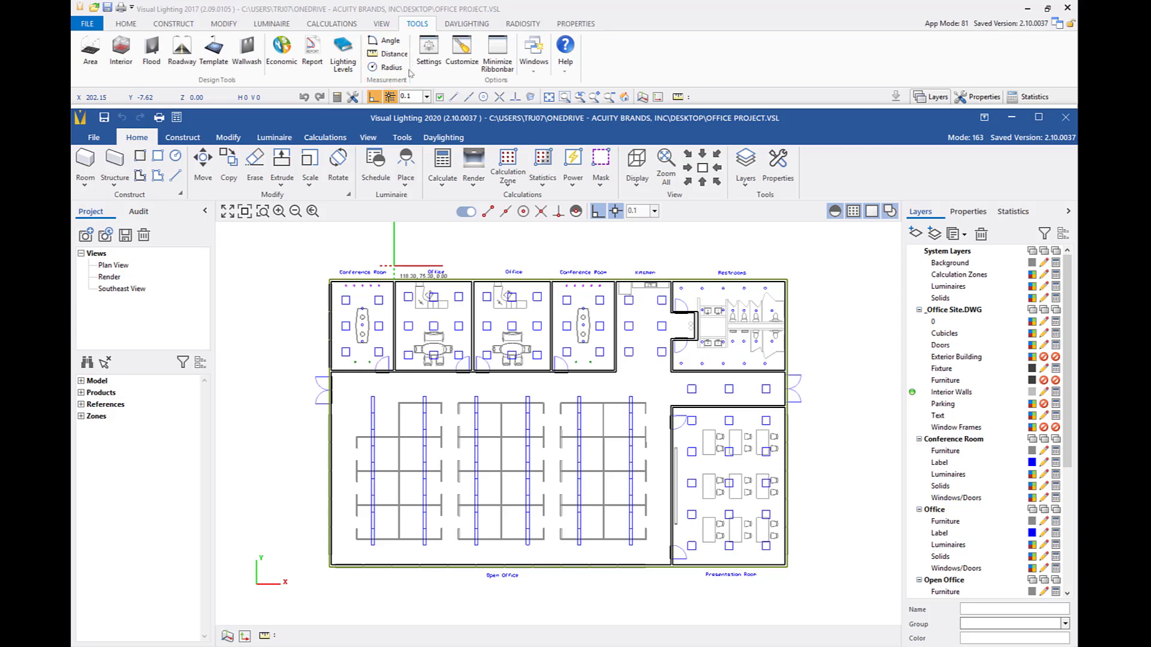
- Switch the 2020 window's ribbon to the Construct tab
{"action": "left_click", "coordinate": [182, 137]}
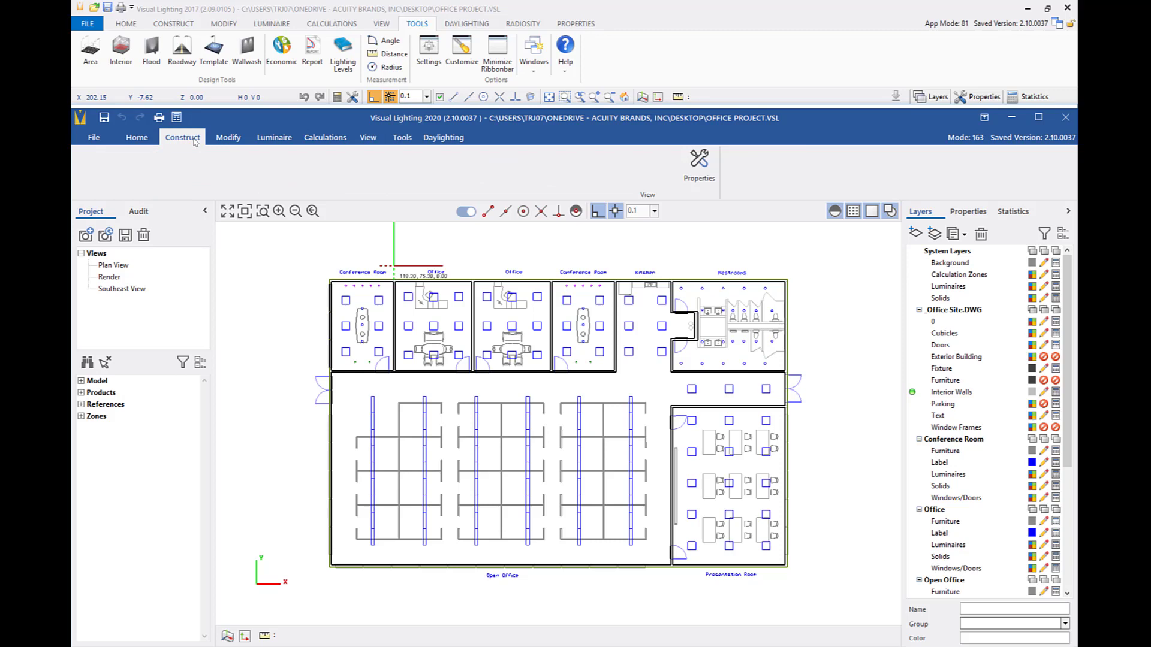
{"action": "left_click", "coordinate": [182, 137]}
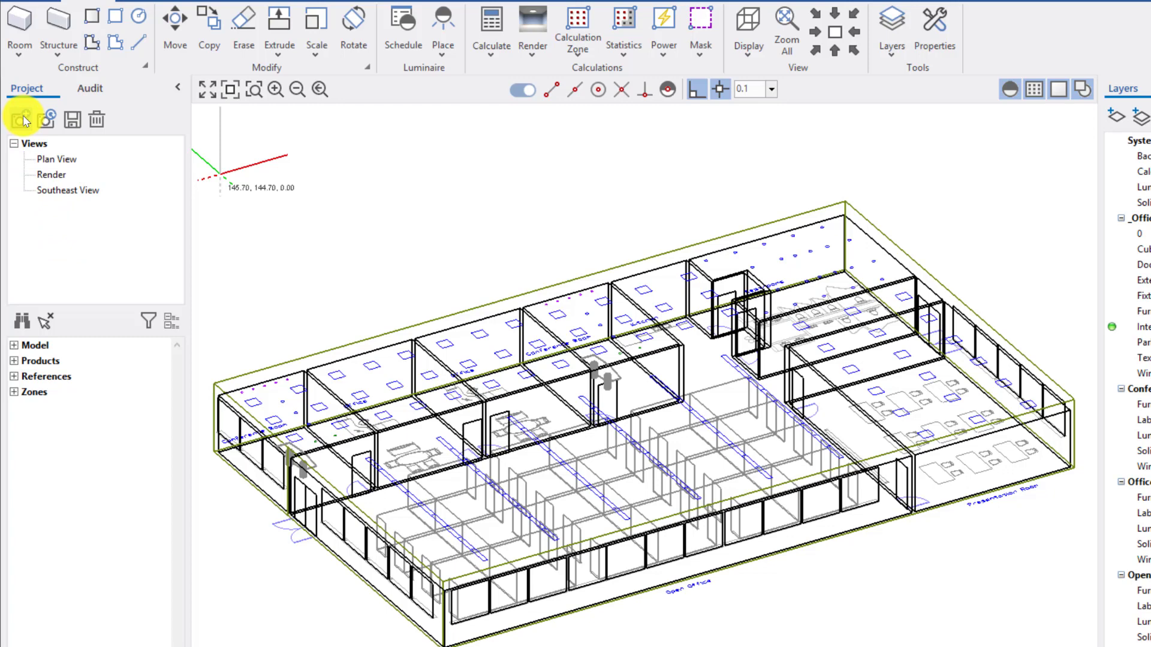
- Add the current perspective as a new view and confirm the name Southwest View
{"action": "left_click", "coordinate": [19, 120]}
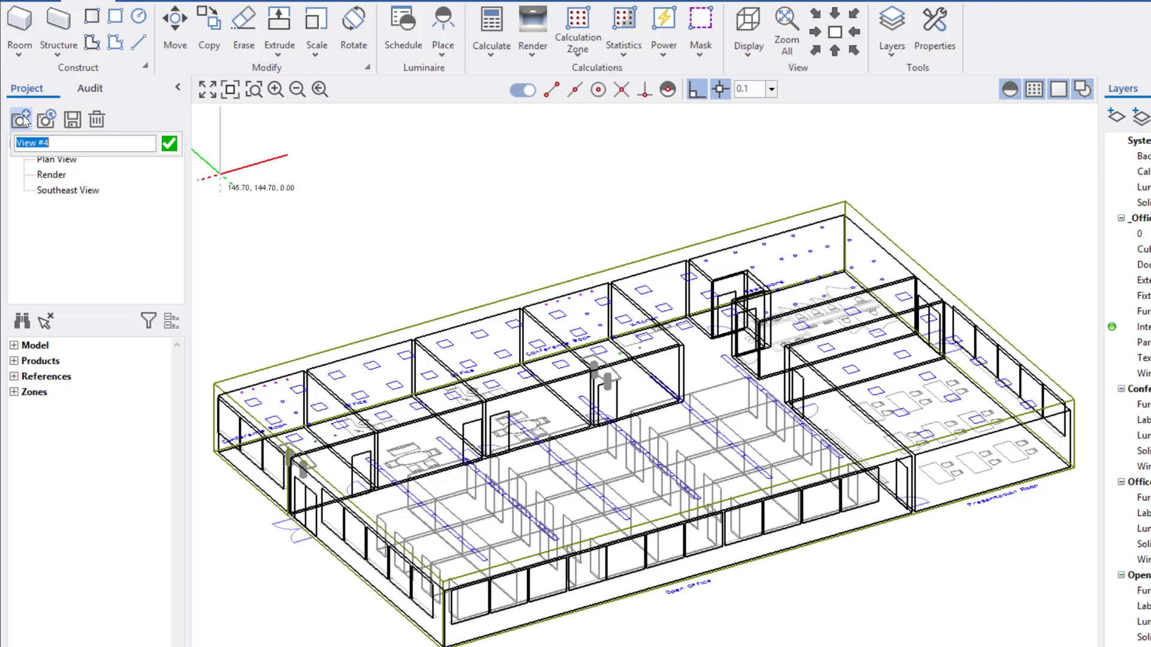
{"action": "left_click", "coordinate": [169, 143]}
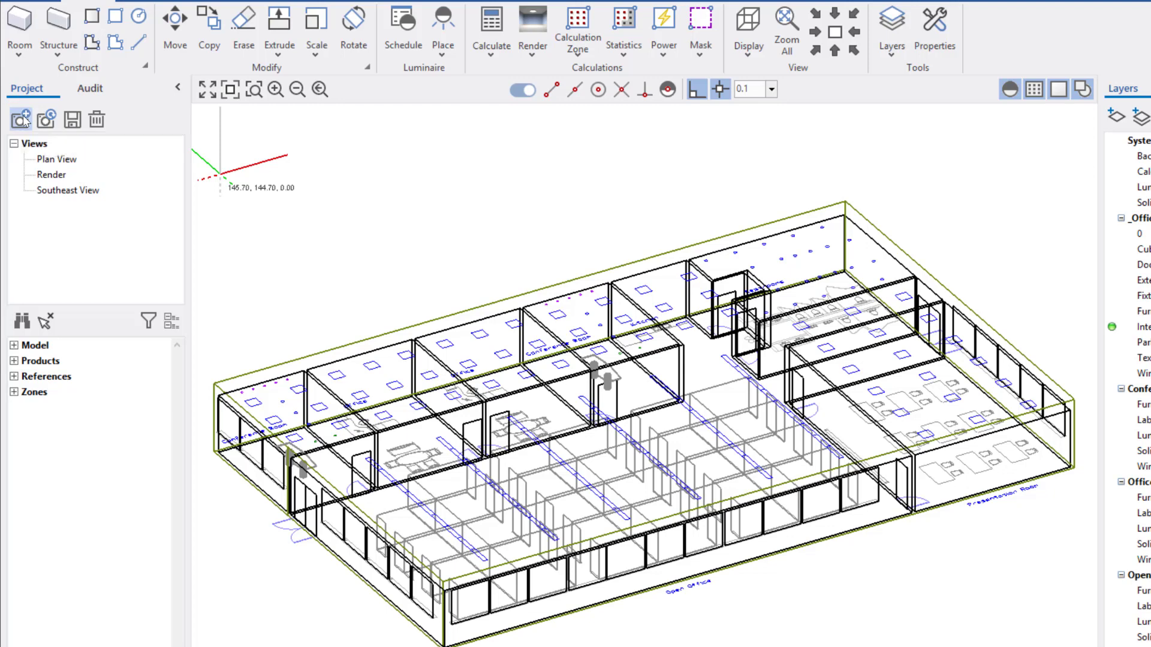
{"action": "left_click", "coordinate": [69, 206]}
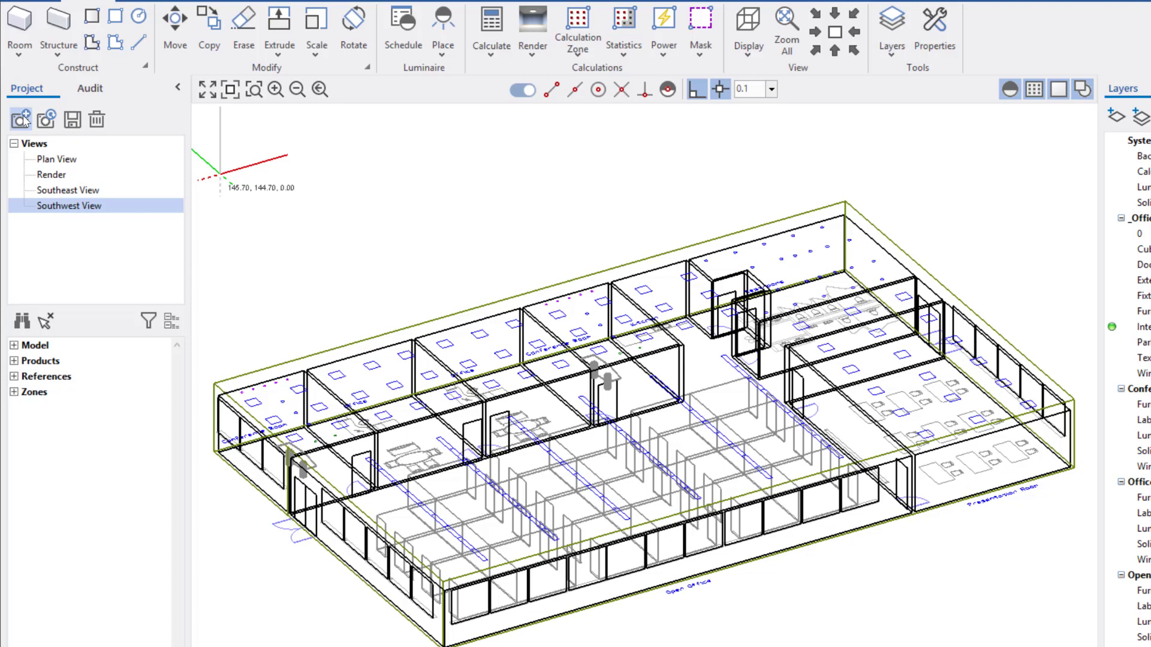
{"action": "left_click", "coordinate": [22, 119]}
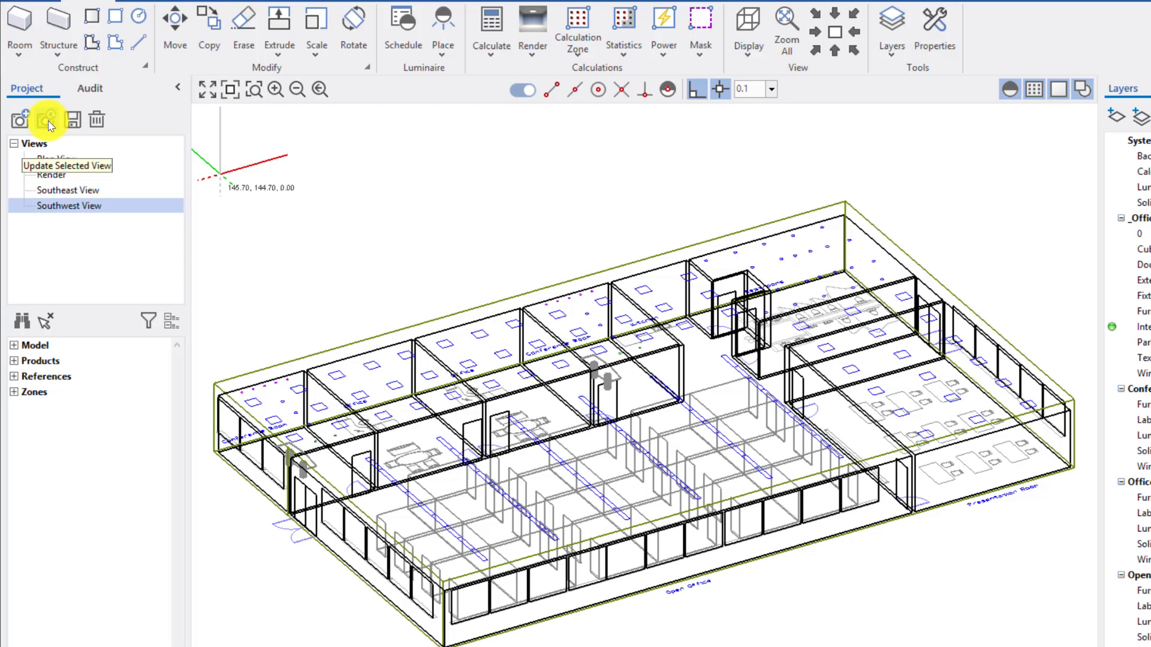
{"action": "mouse_move", "coordinate": [70, 125]}
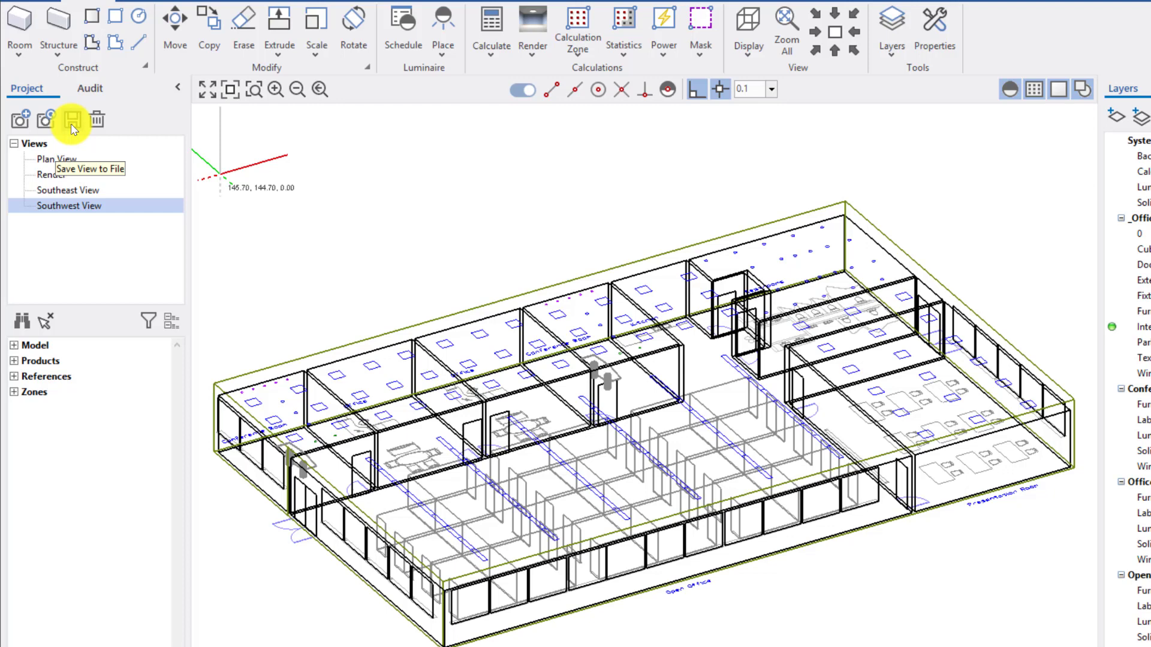
{"action": "mouse_move", "coordinate": [95, 120]}
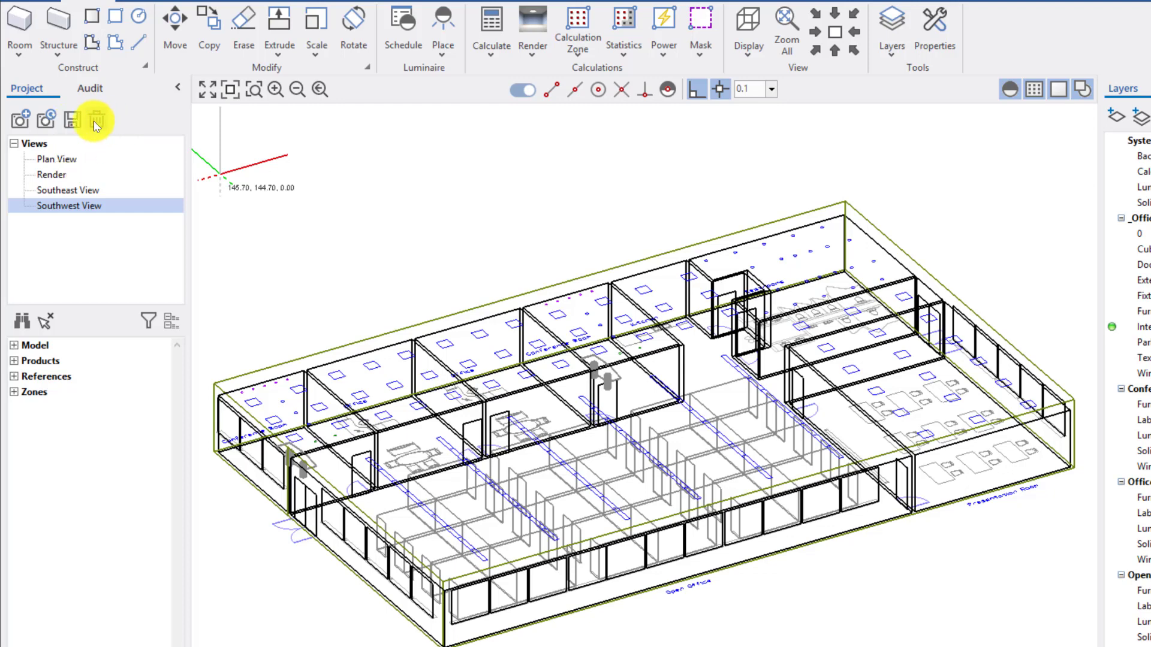
{"action": "mouse_move", "coordinate": [94, 121]}
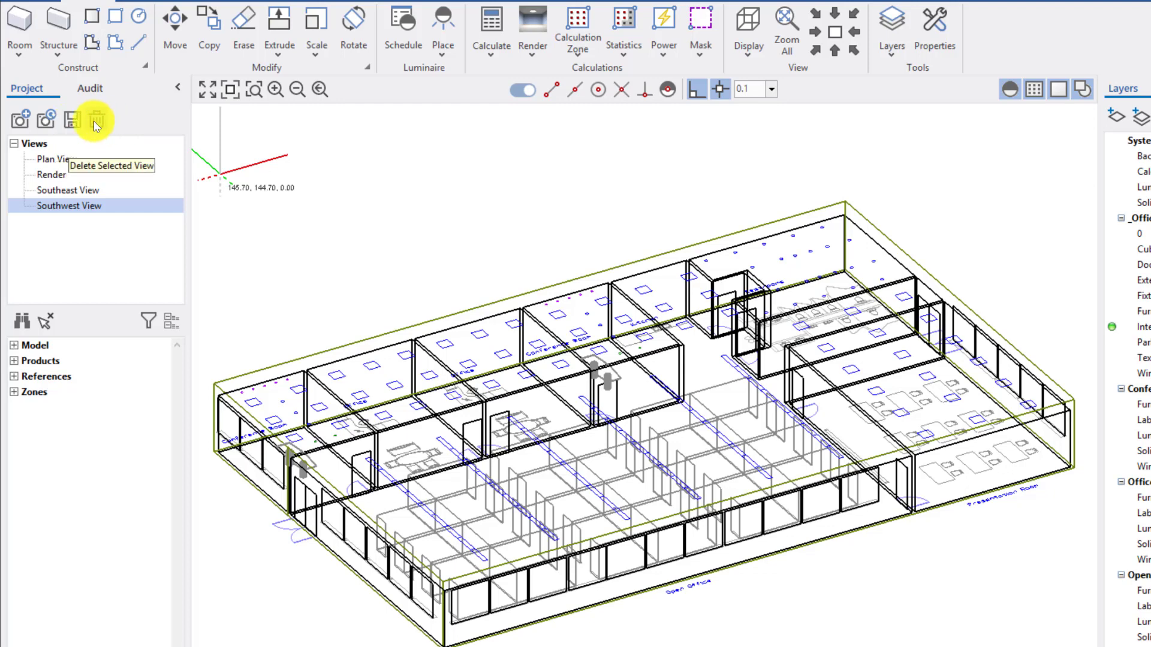
{"action": "mouse_move", "coordinate": [69, 255]}
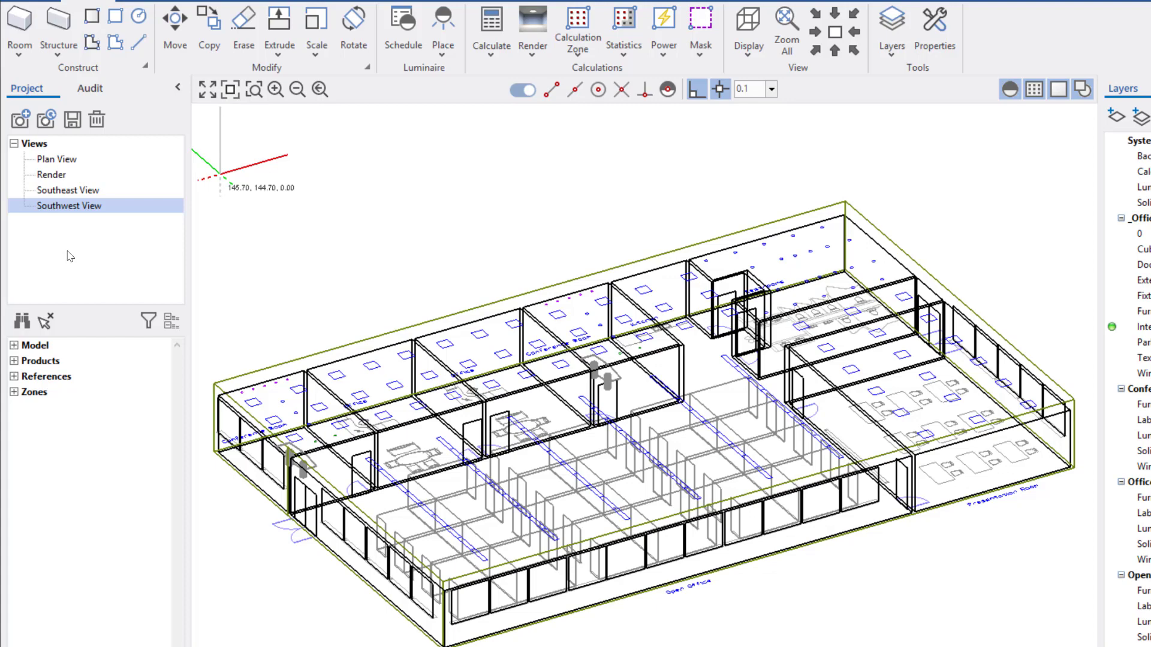
- Cycle through the Plan View, Render and Southeast View saved views
{"action": "left_click", "coordinate": [56, 160]}
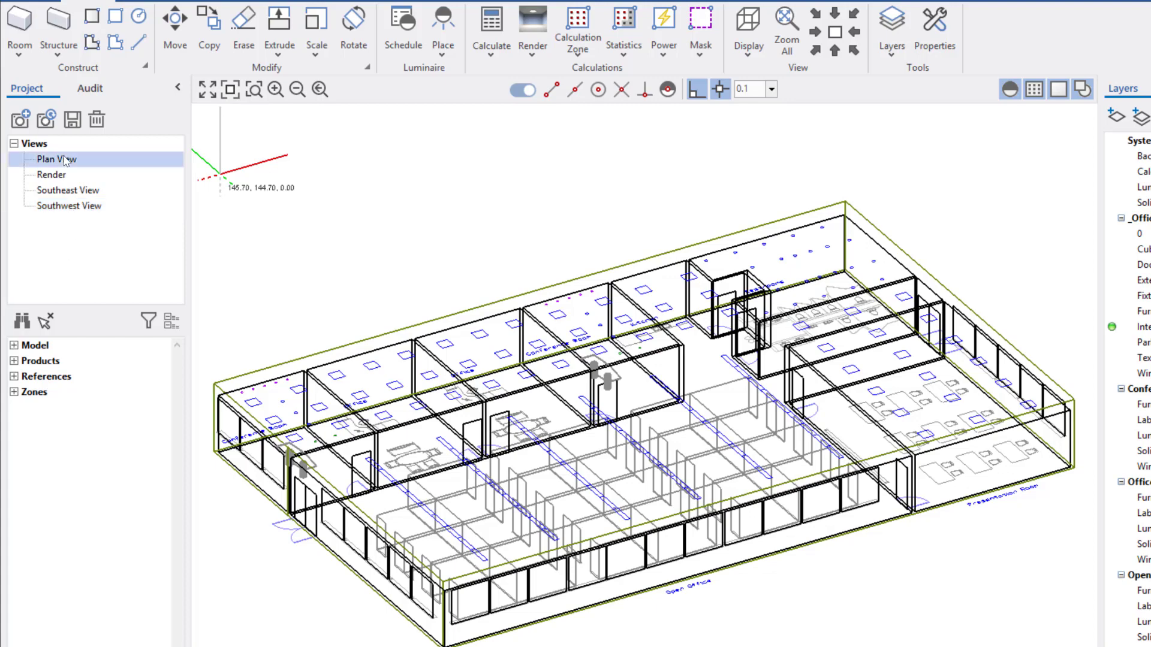
{"action": "left_click", "coordinate": [55, 160]}
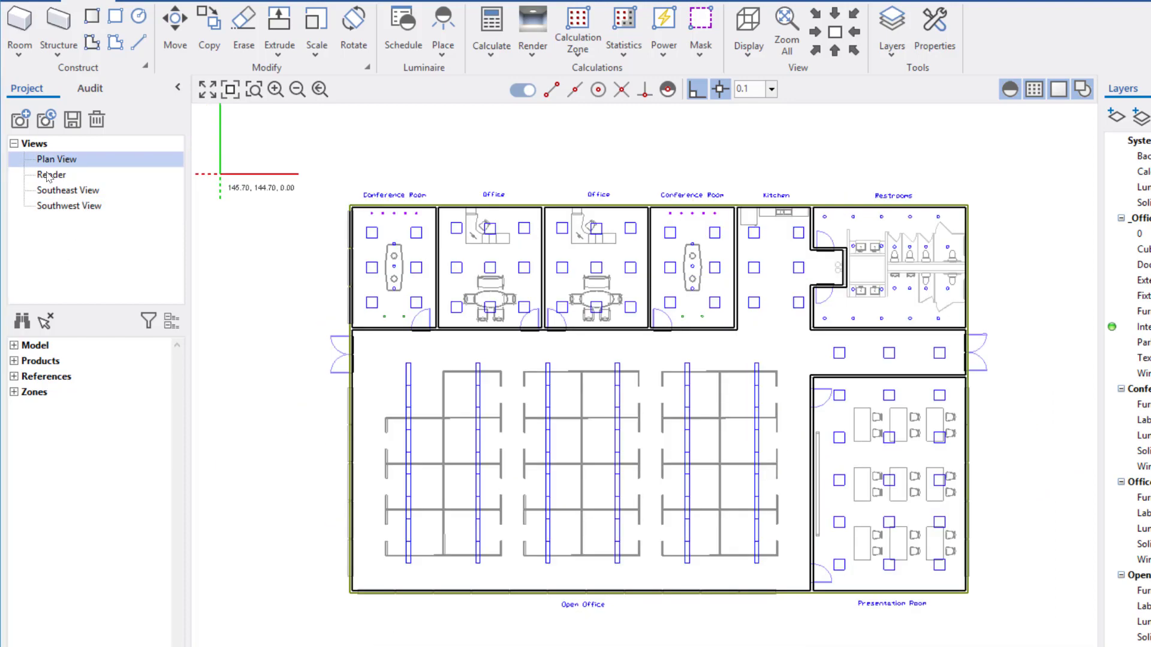
{"action": "left_click", "coordinate": [52, 174]}
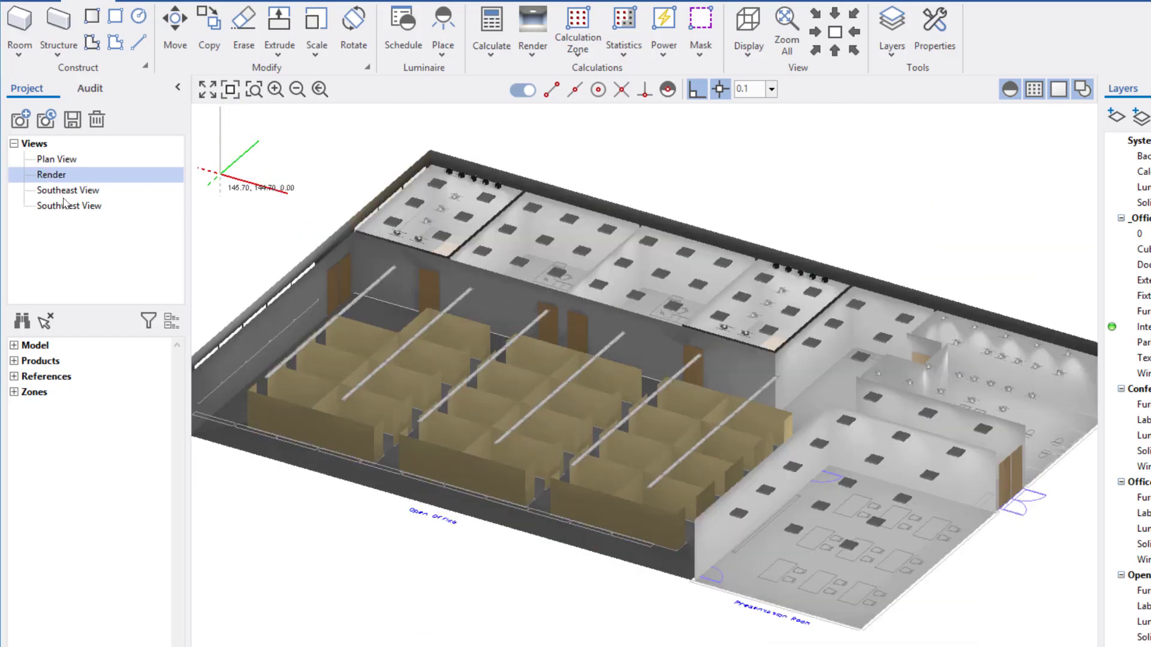
{"action": "left_click", "coordinate": [67, 190]}
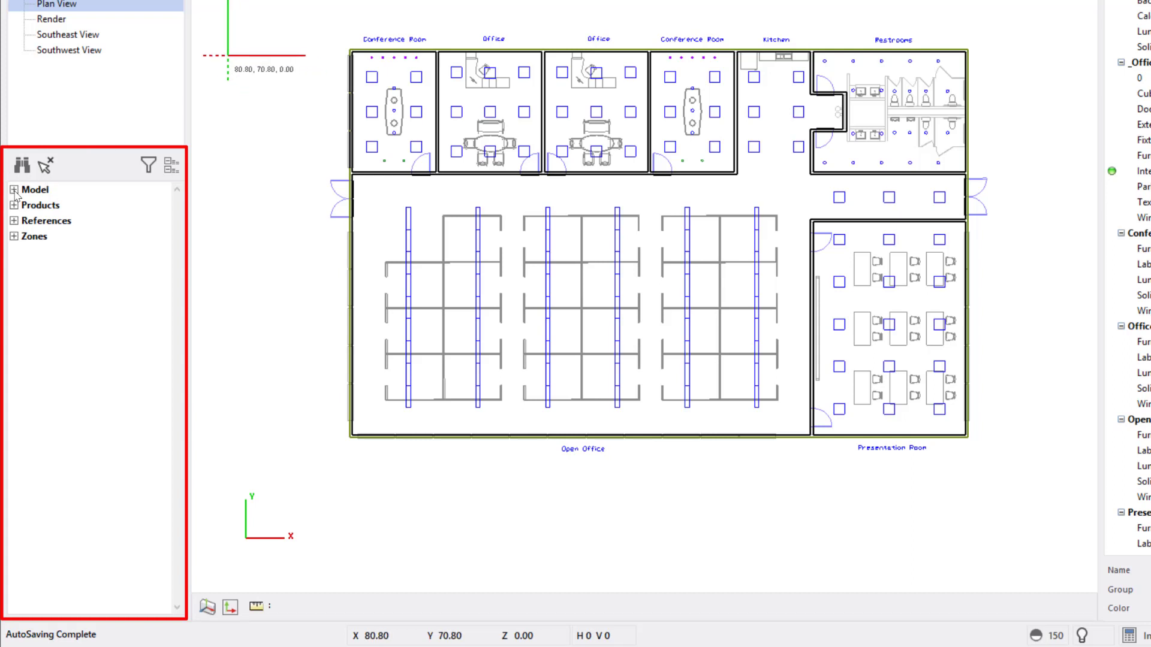
- Expand Model, Zones and all 150 Luminaires, select luminaire [7841], then collapse Products
{"action": "left_click", "coordinate": [13, 189]}
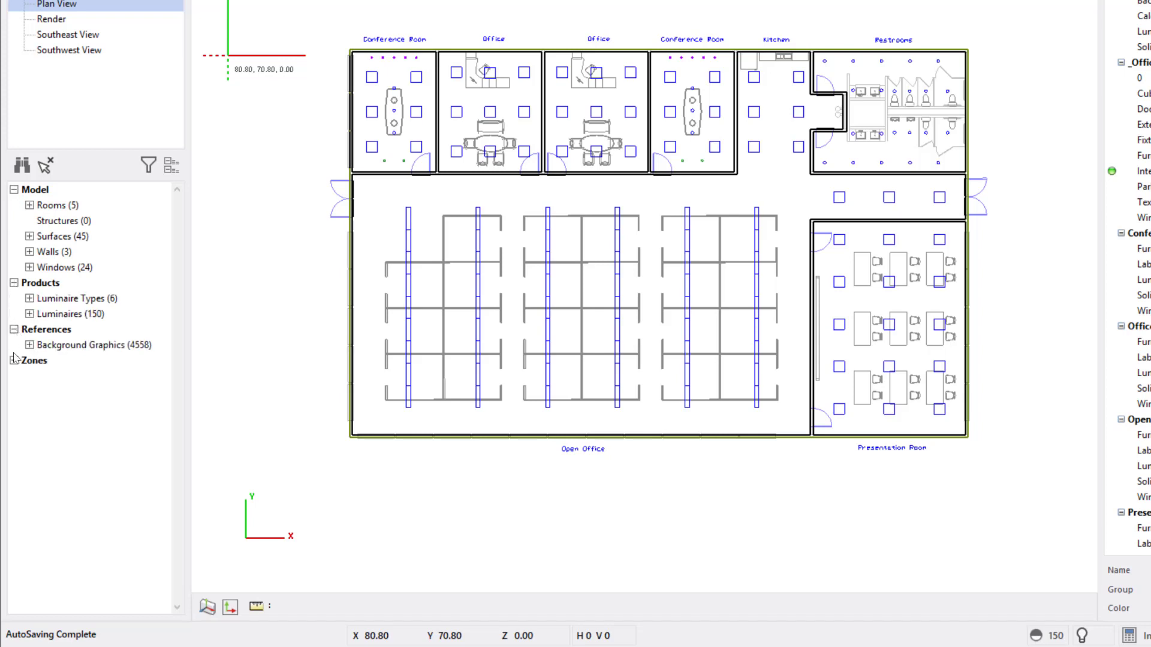
{"action": "left_click", "coordinate": [8, 361]}
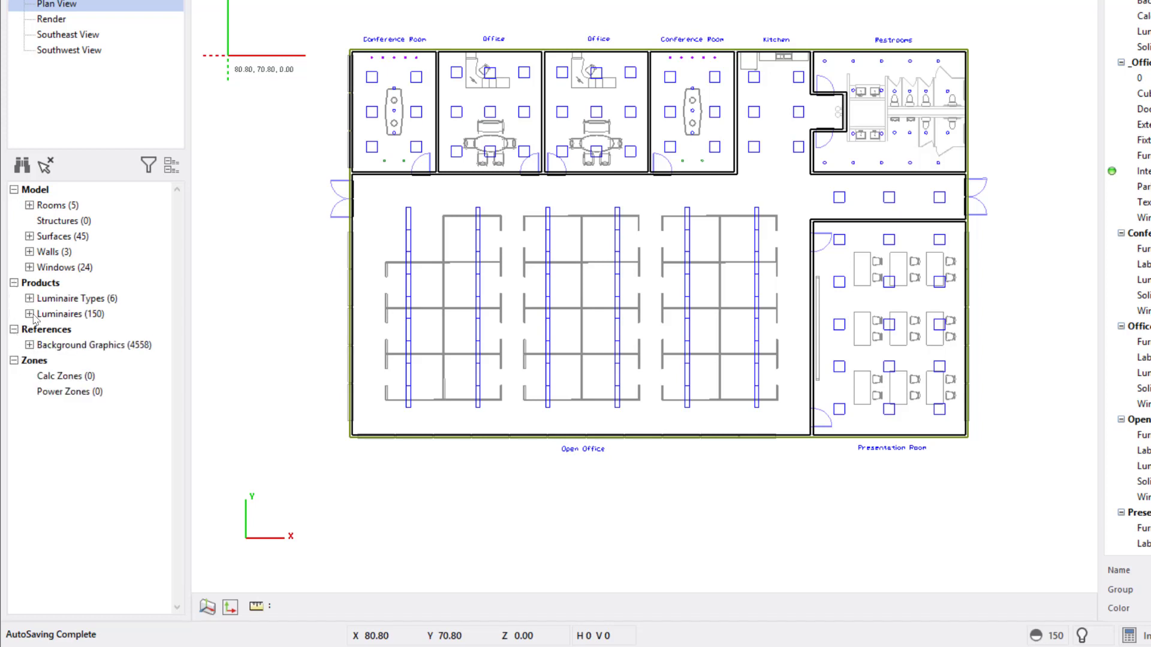
{"action": "left_click", "coordinate": [27, 313]}
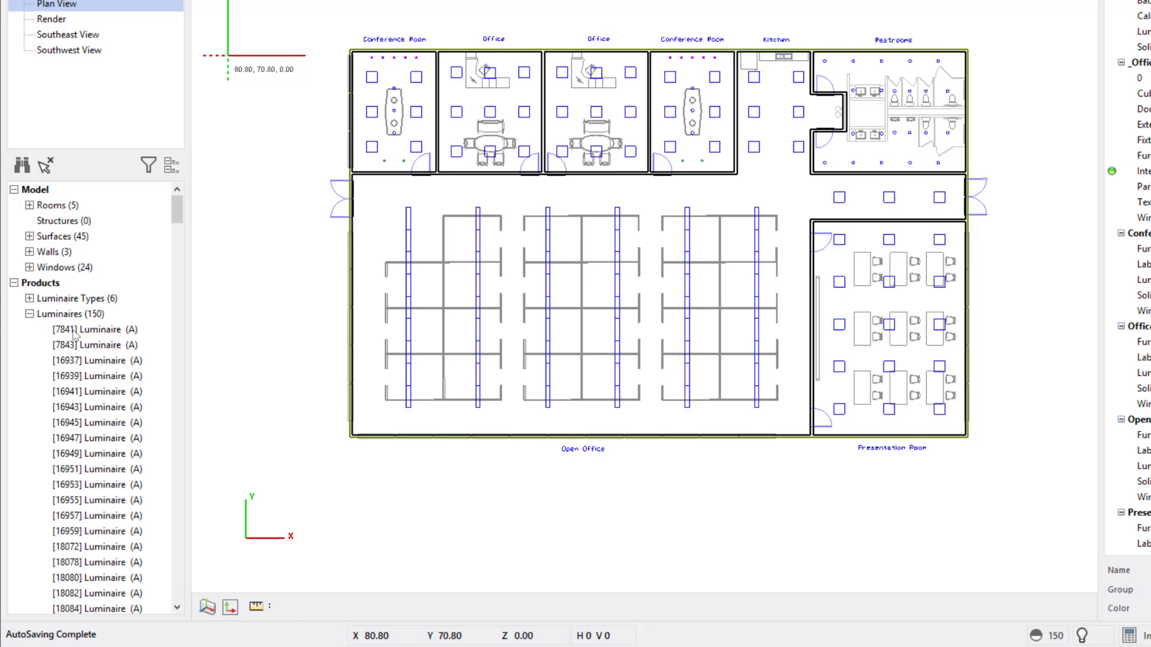
{"action": "left_click", "coordinate": [95, 329]}
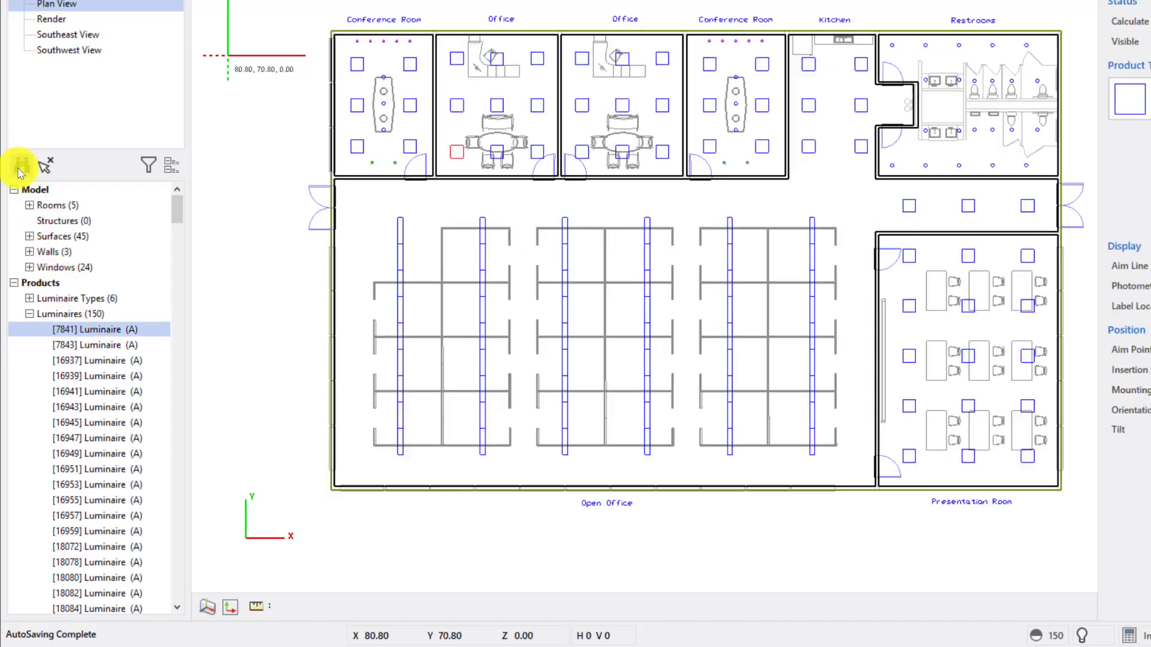
{"action": "left_click", "coordinate": [21, 164]}
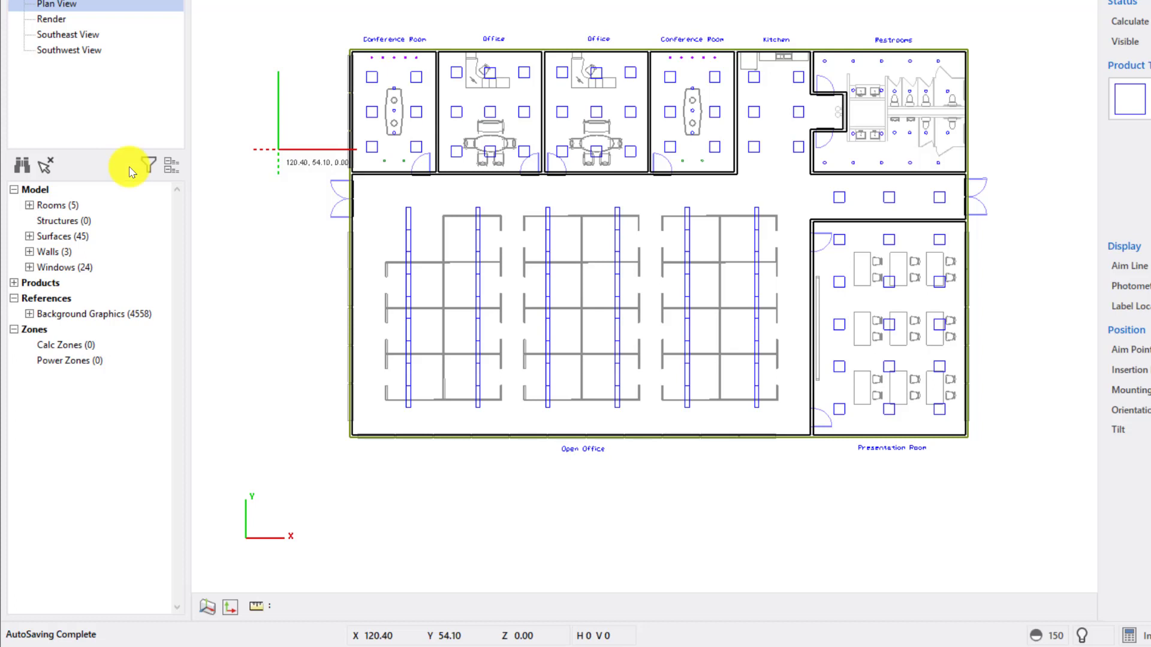
{"action": "mouse_move", "coordinate": [143, 165]}
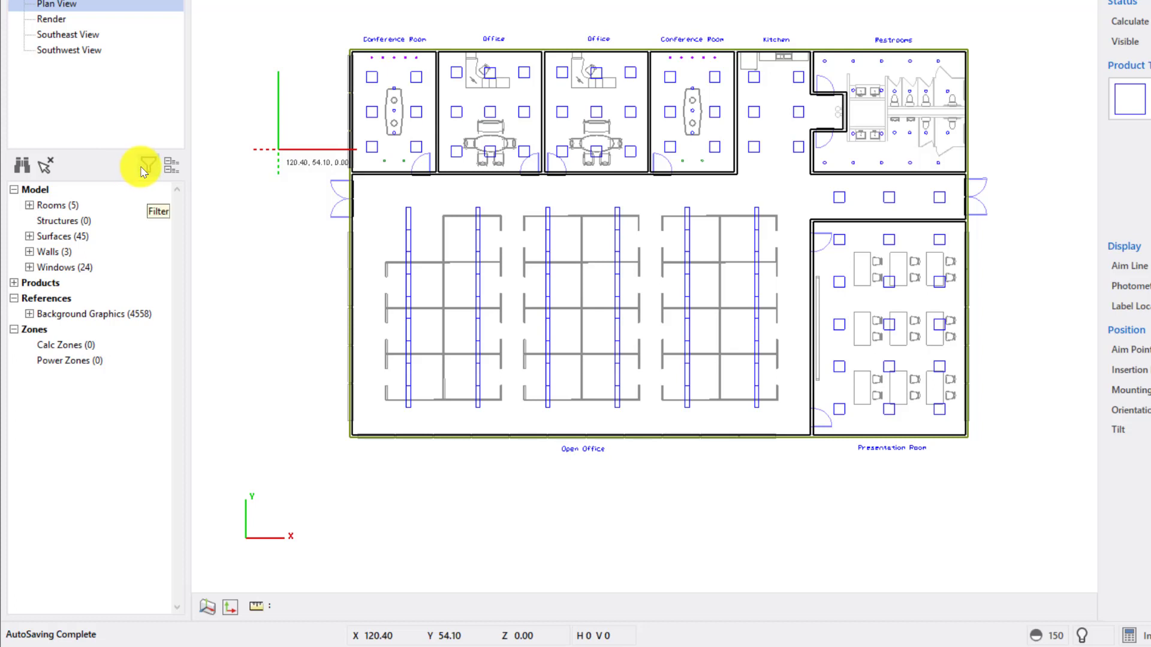
- Show the Design Manager's Filter option and its dropdown of filter choices
{"action": "left_click", "coordinate": [144, 164]}
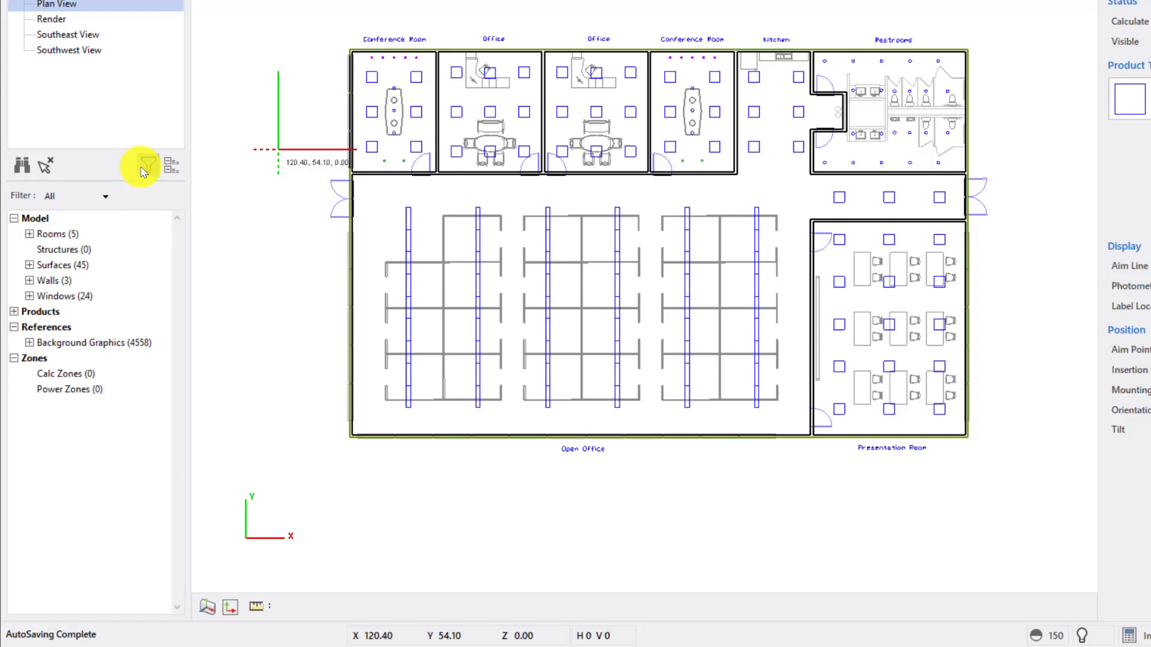
{"action": "left_click", "coordinate": [146, 164]}
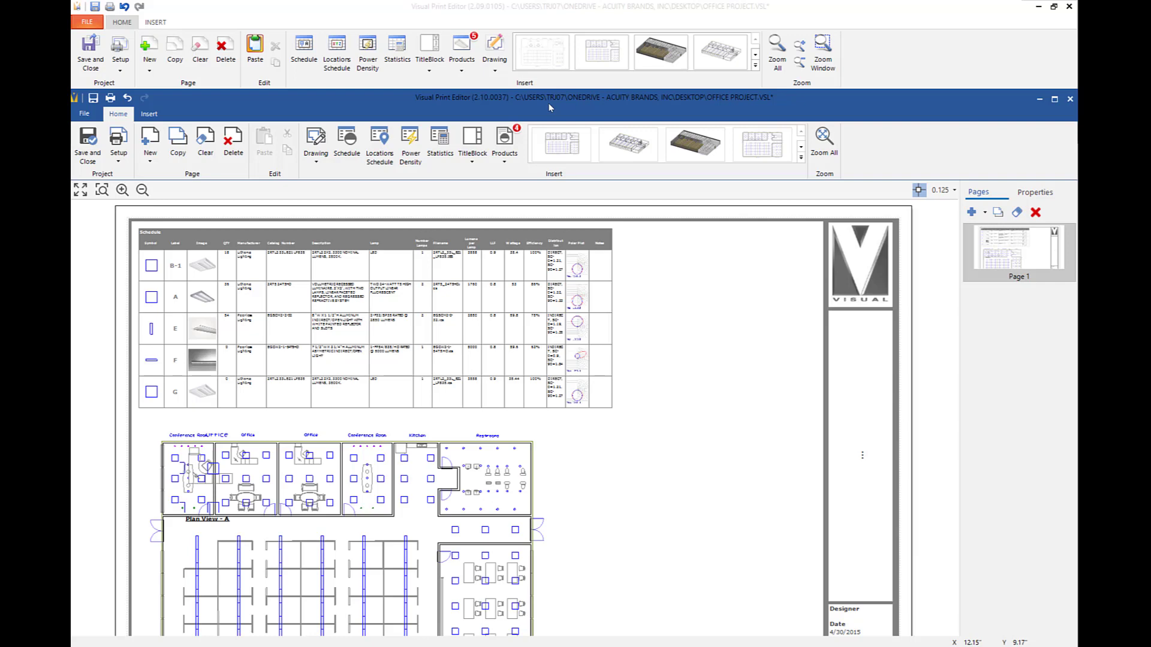
{"action": "mouse_move", "coordinate": [585, 27]}
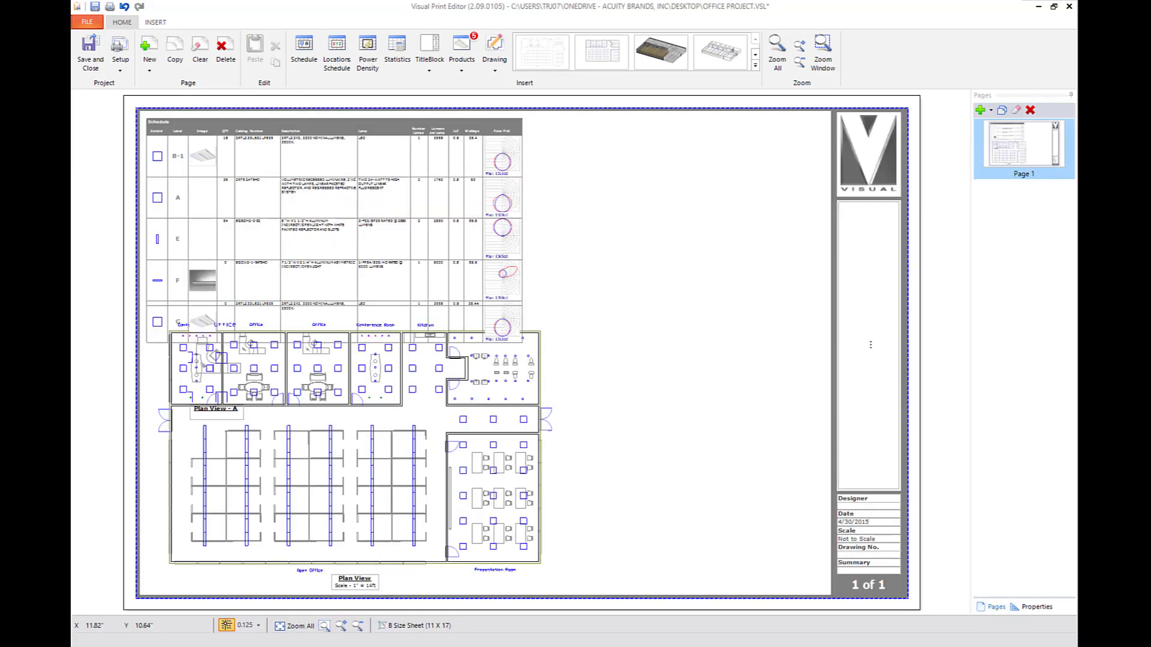
{"action": "mouse_move", "coordinate": [946, 256]}
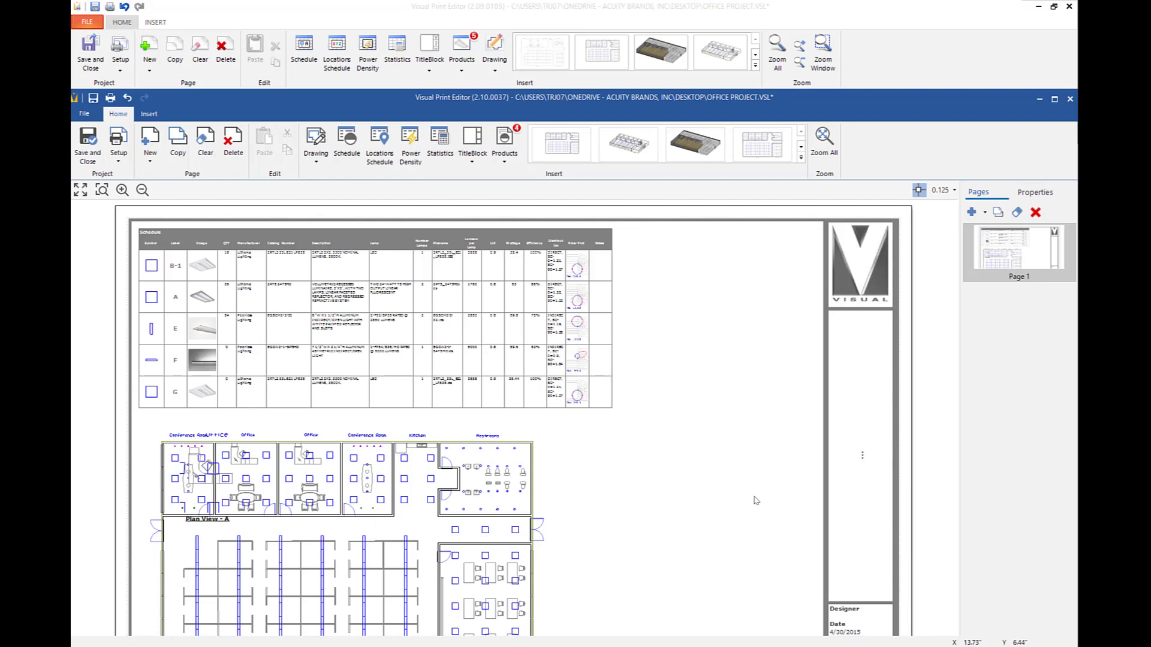
- Open the Insert group's Drawing dropdown listing Plan and the eight compass-direction views
{"action": "left_click", "coordinate": [859, 264]}
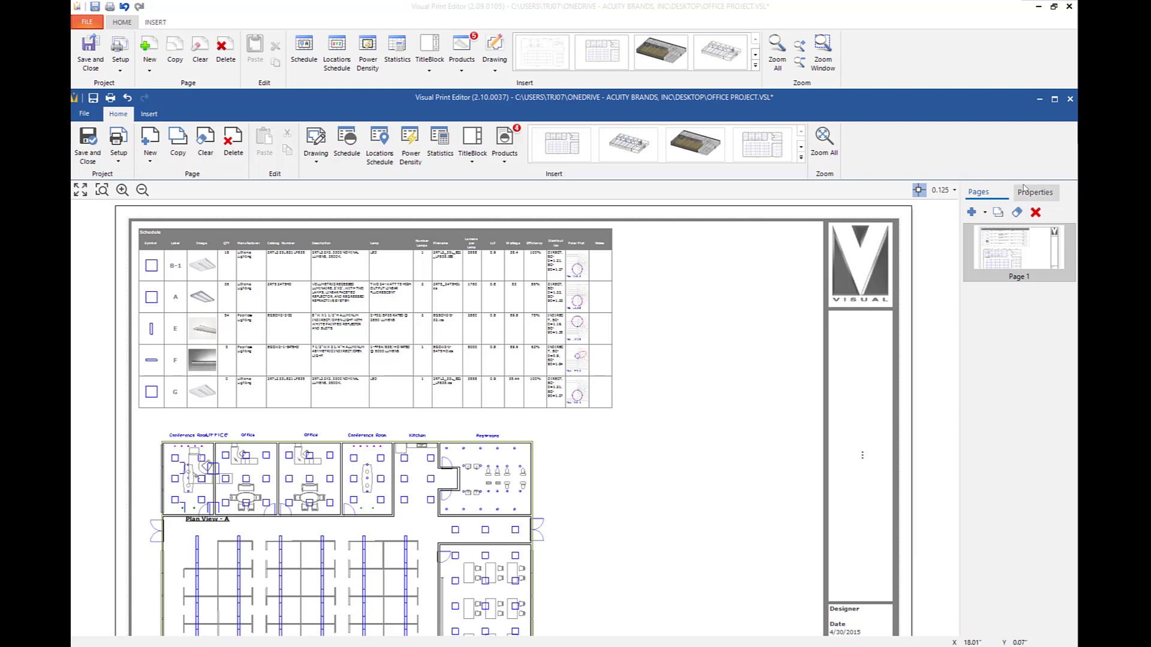
{"action": "left_click", "coordinate": [495, 44]}
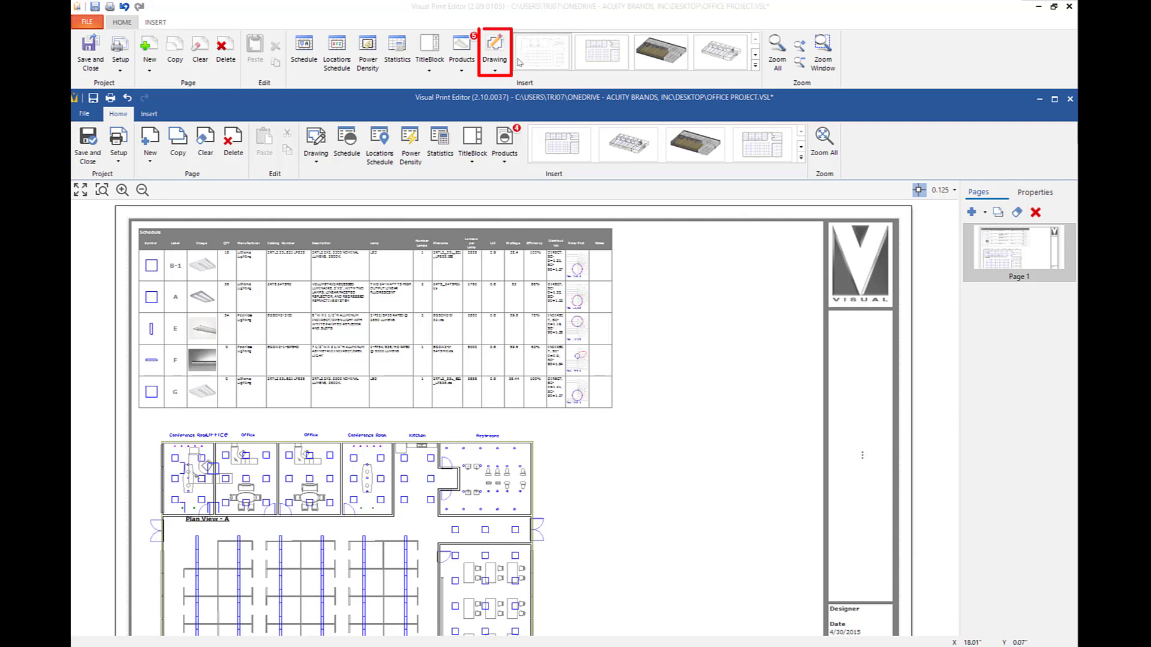
{"action": "mouse_move", "coordinate": [494, 52]}
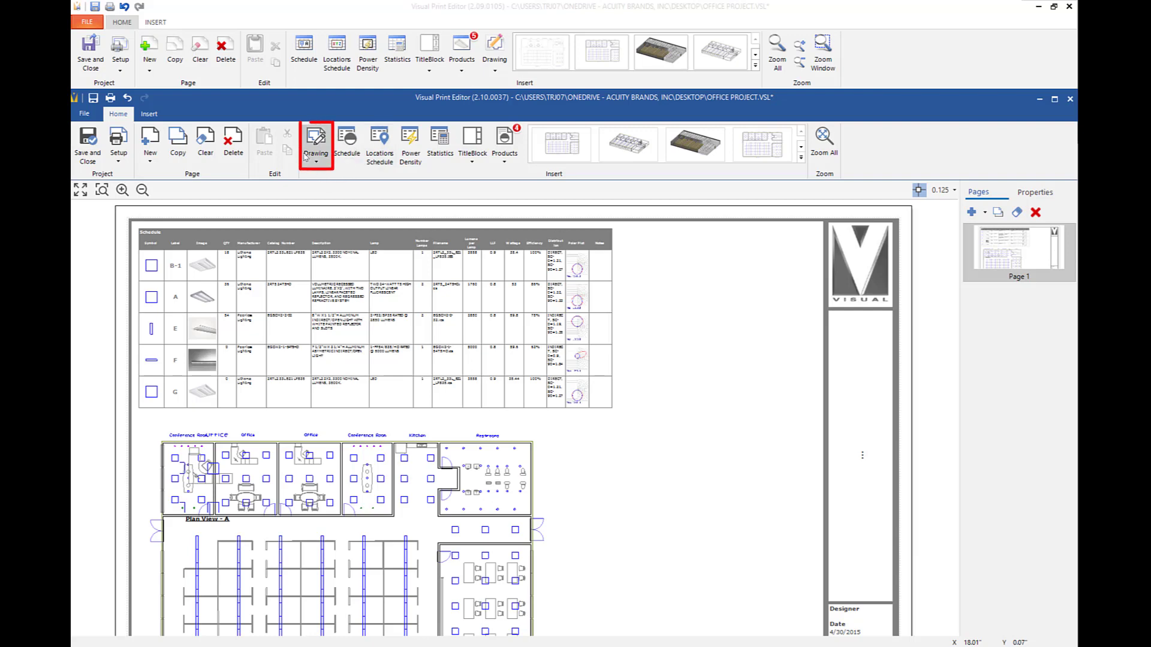
{"action": "left_click", "coordinate": [315, 144]}
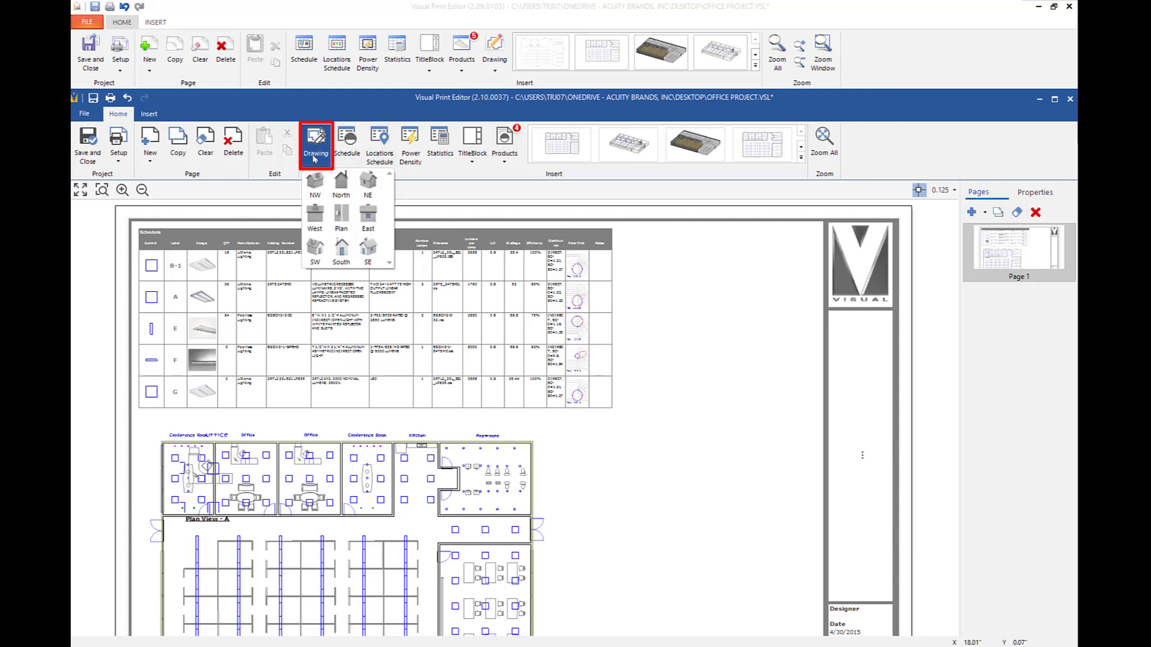